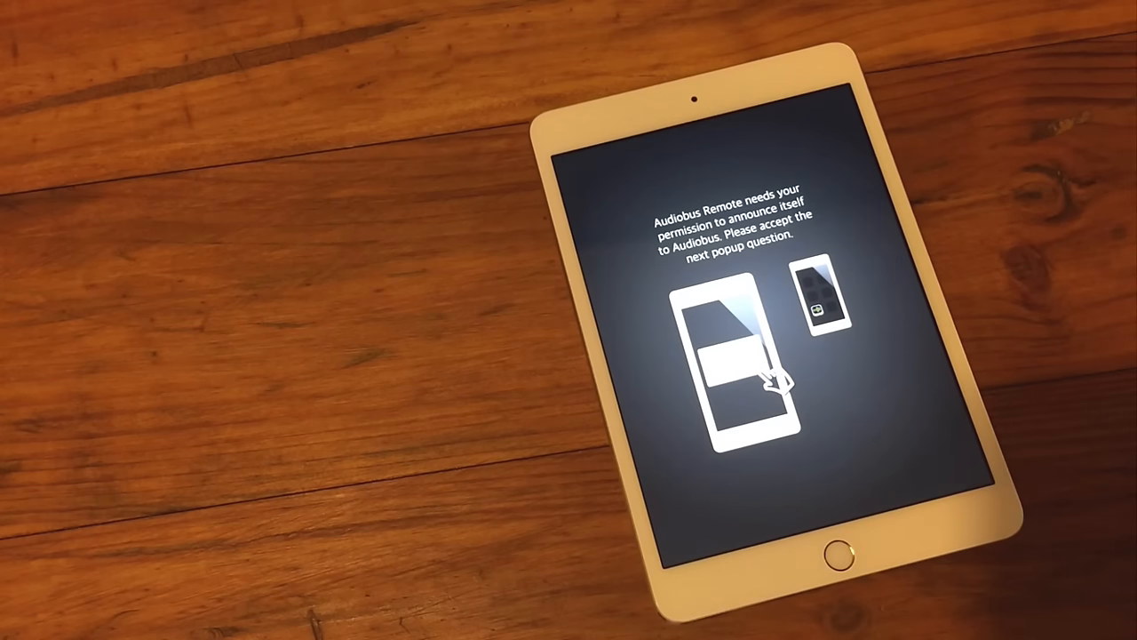
Step: Grant Audiobus Remote permission to announce itself so it pairs with Audiobus
click(746, 373)
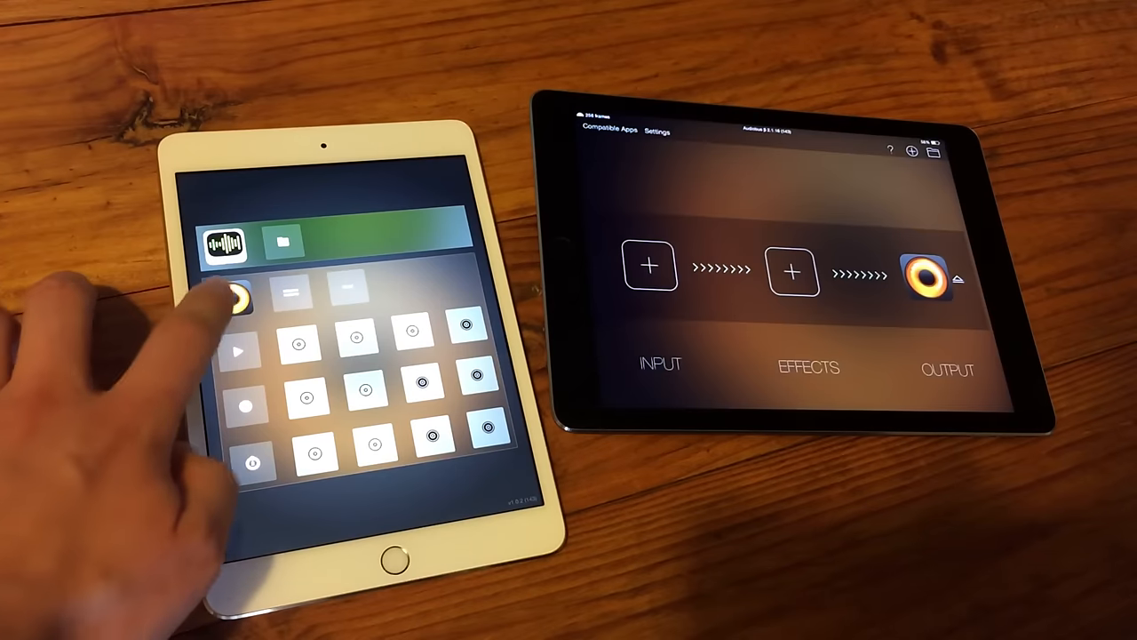
Step: Switch the other iPad to Loopy from the Remote's app icons
click(233, 299)
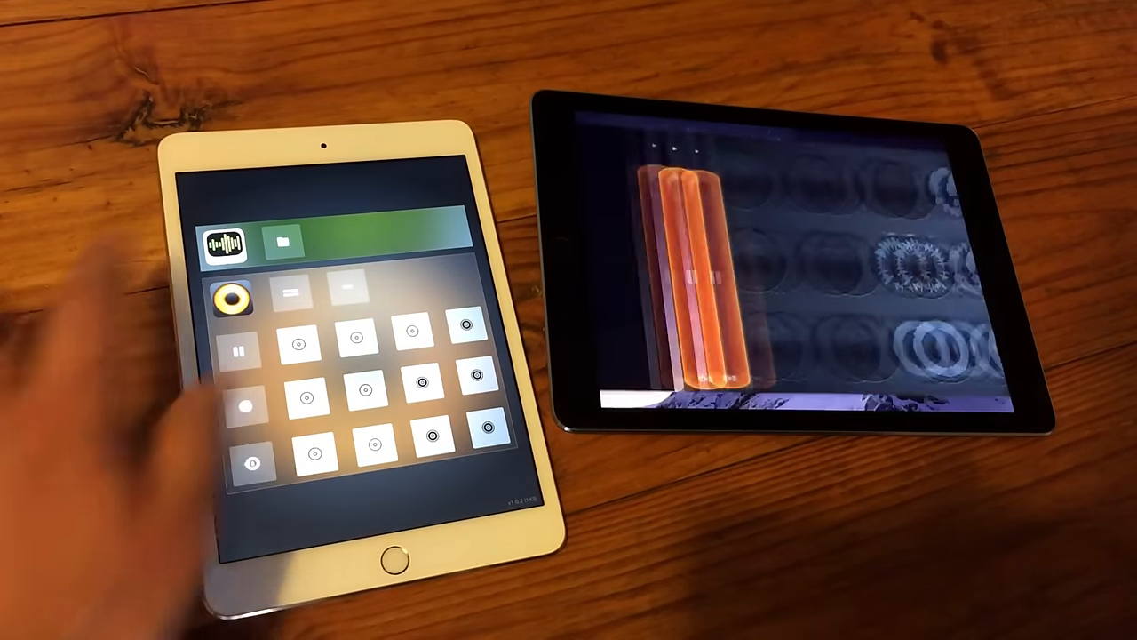
Step: Return to the Audiobus session with DM1 and show the available effect apps
click(649, 265)
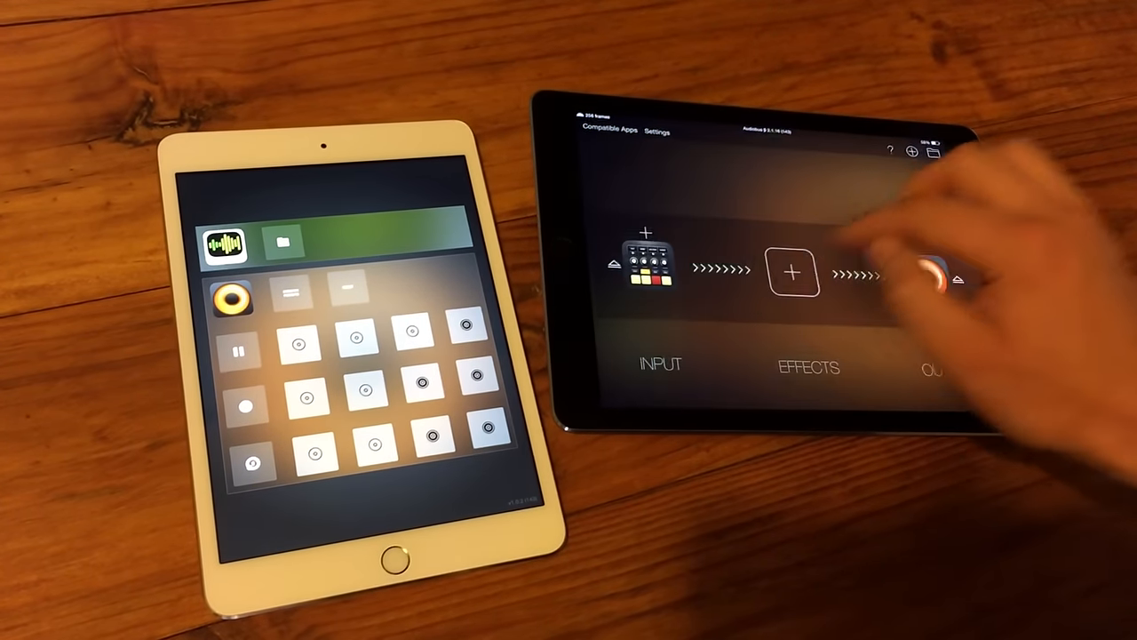
click(790, 273)
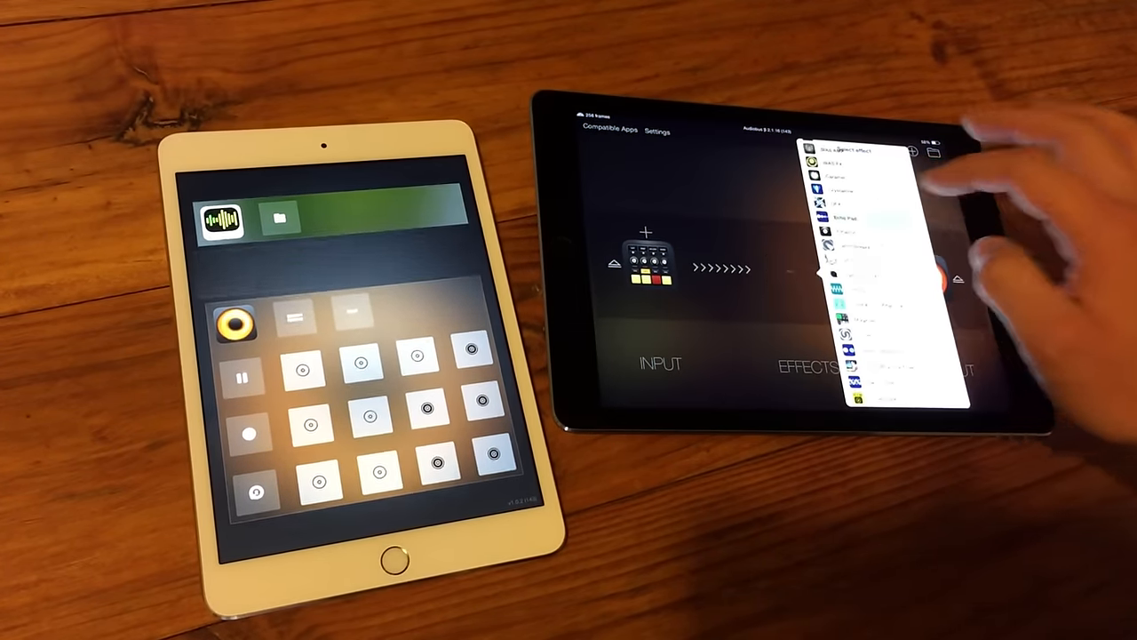